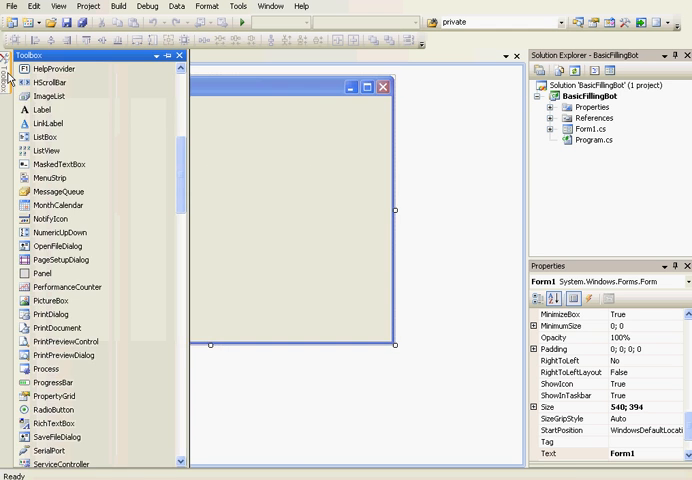
# Step: Drag a WebBrowser control from the Toolbox onto the empty Form1
pyautogui.scroll(-3)
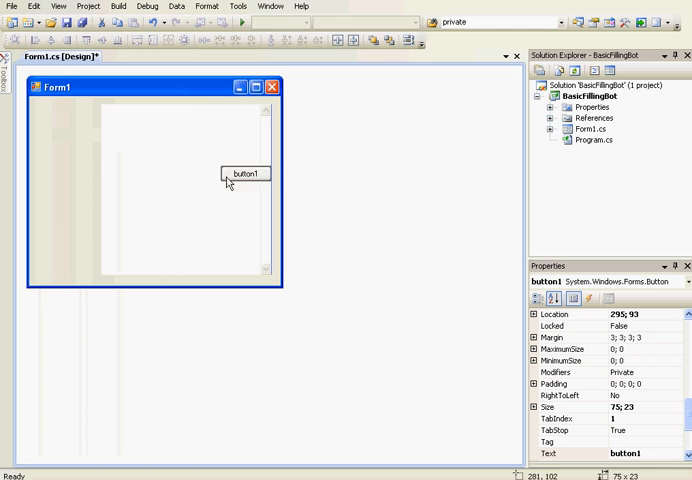
# Step: Place a button at the form's lower left and set its Text to 'Send'
pyautogui.moveTo(242, 172); pyautogui.dragTo(62, 268)
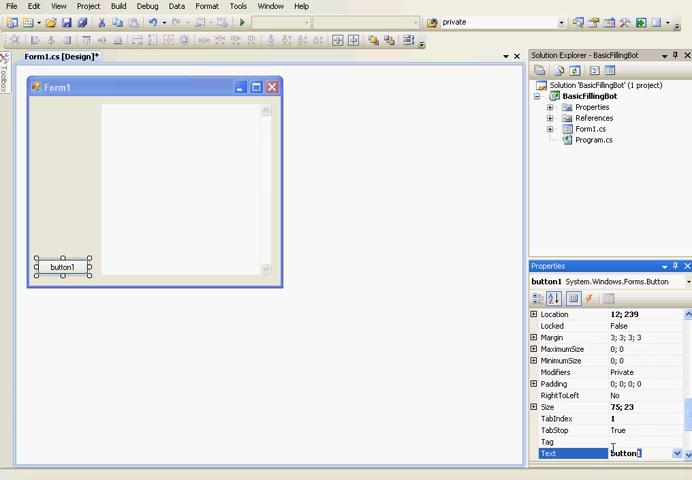
pyautogui.write('Send')
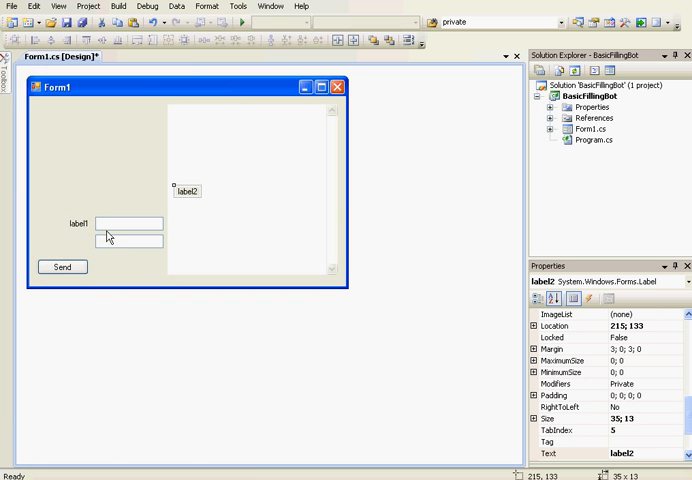
# Step: Add two text boxes with labels reading 'User' and 'Pass :' beside them
pyautogui.moveTo(184, 190); pyautogui.dragTo(90, 242)
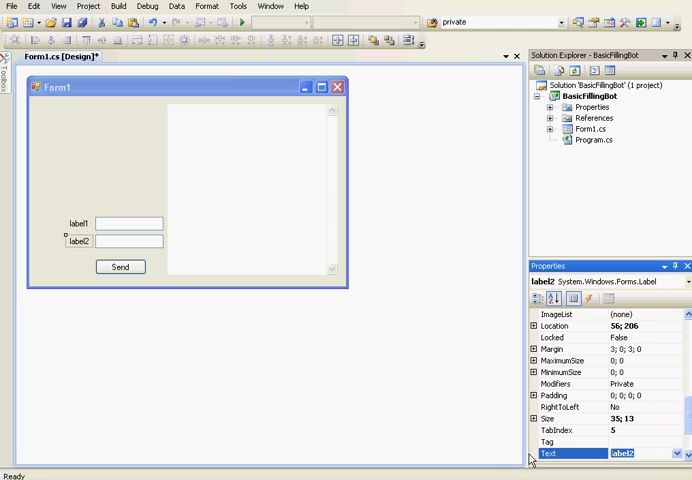
pyautogui.write('Pass :')
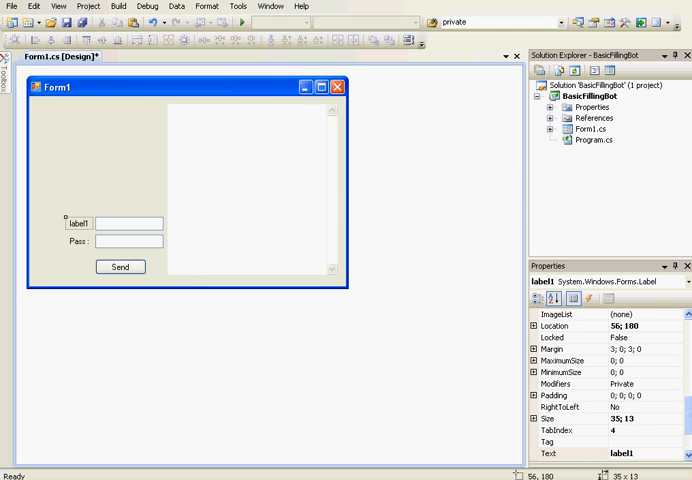
pyautogui.write('use')
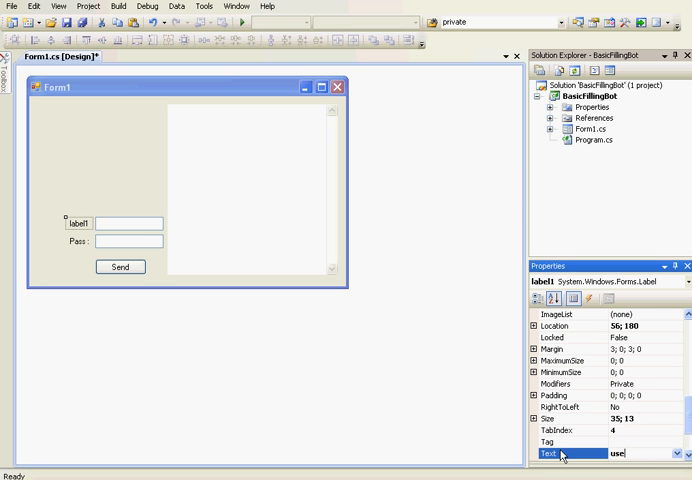
pyautogui.write('User')
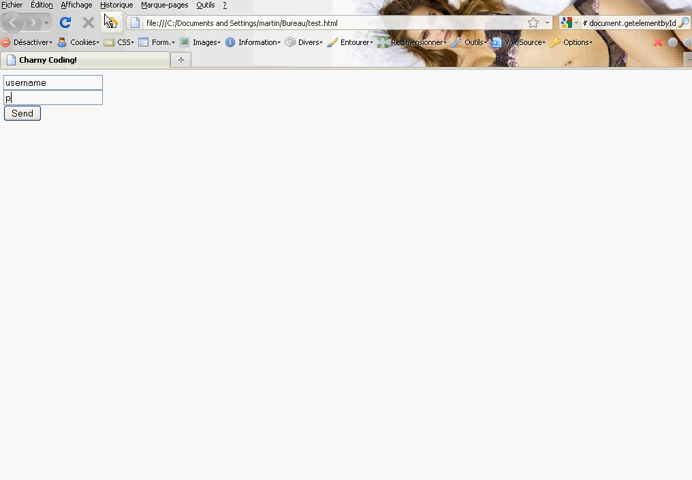
# Step: Submit the test.html login form in Firefox and dismiss the alert echoing the username
pyautogui.click(24, 126)
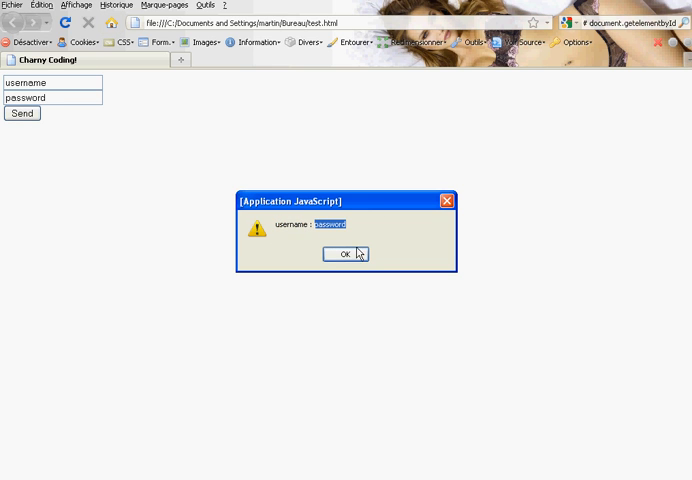
pyautogui.click(344, 252)
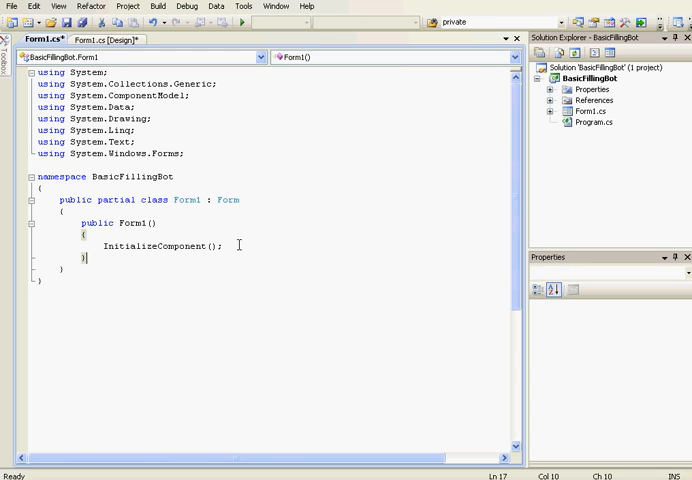
# Step: Add webBrowser1.Navigate("file:///.../test.html"); after InitializeComponent() in the constructor
pyautogui.write('webr')
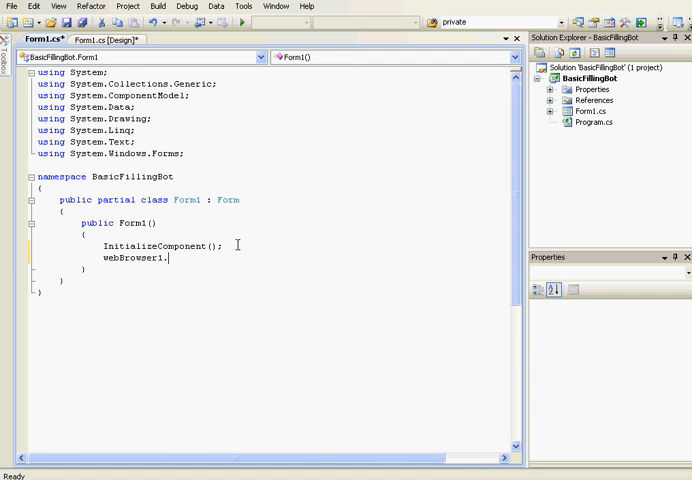
pyautogui.write('Navigate("file:///C:/Documents%20and%20Settings/martin/Bureau/test.html')
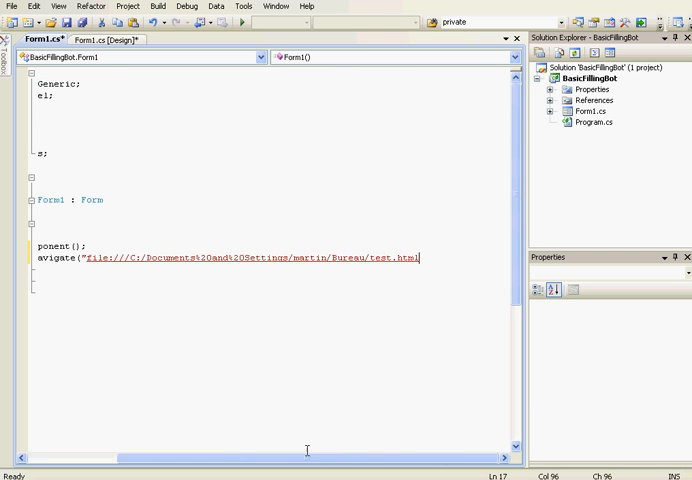
pyautogui.write('");')
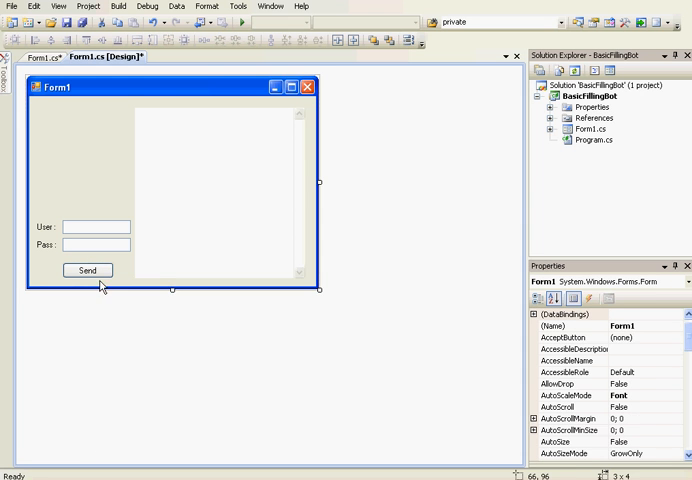
# Step: Create button1_Click calling SendData(); and add an empty private void SendData() method
pyautogui.click(88, 270)
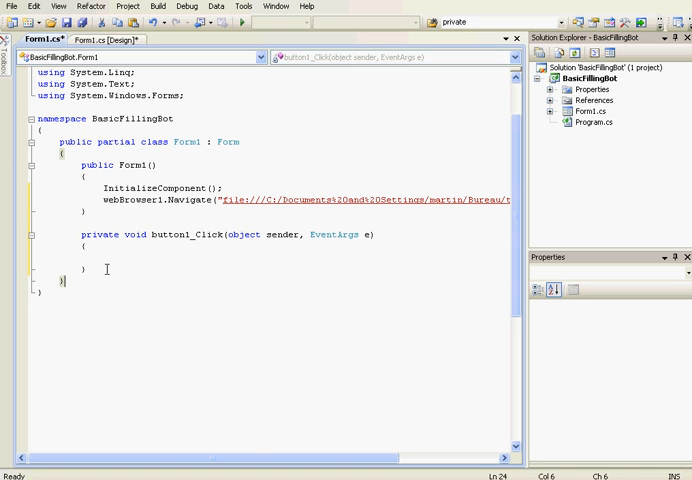
pyautogui.write('private void SendD')
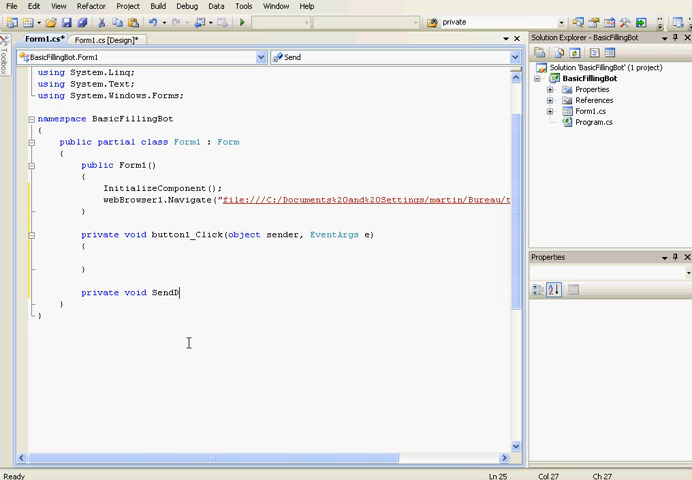
pyautogui.write('ata();')
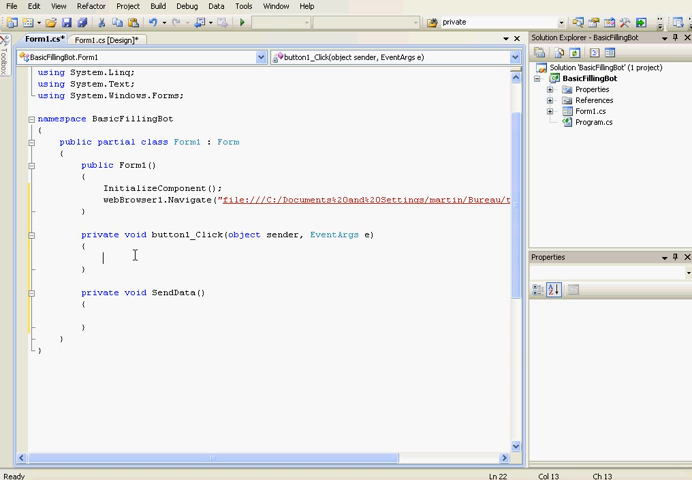
pyautogui.write('SendData')
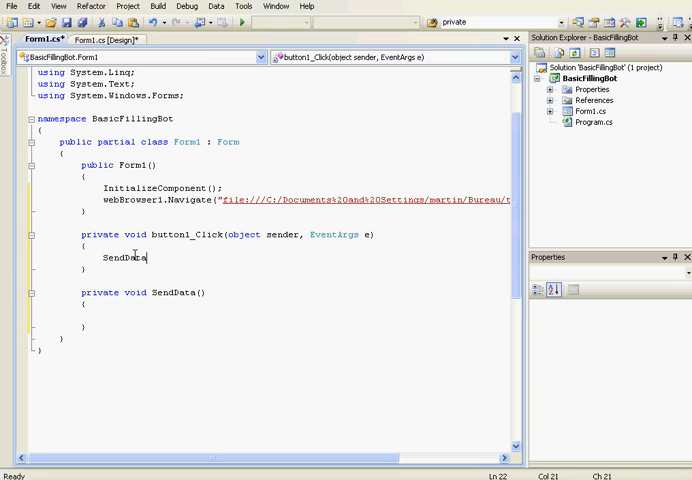
pyautogui.write('();')
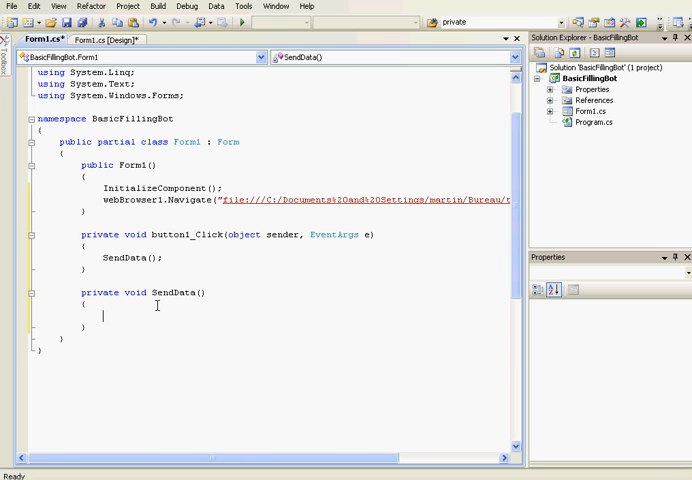
# Step: Write webBrowser1.Document.GetElementById("User").SetAttribute("value", textBox1.Text); in SendData
pyautogui.write('we')
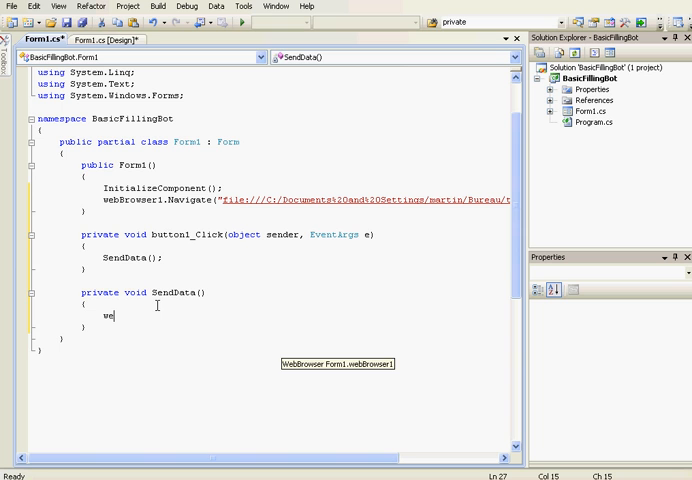
pyautogui.write('bBrowser1.Docu')
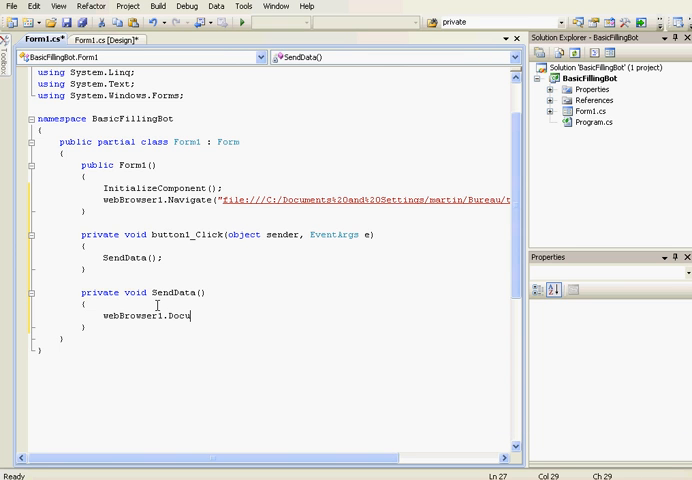
pyautogui.write('ment.Get')
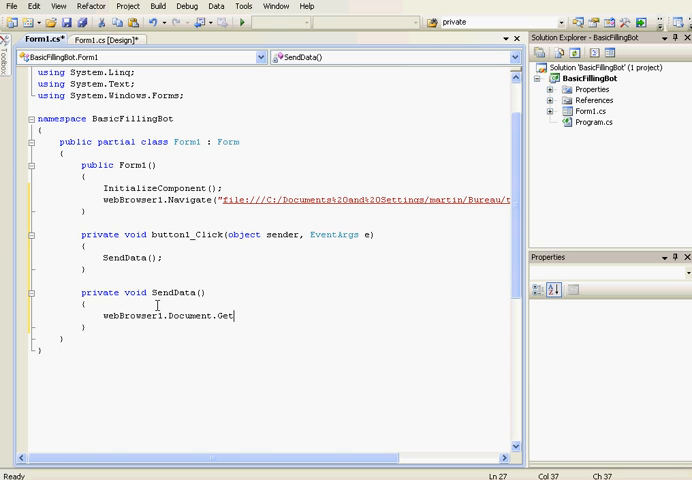
pyautogui.write("ElementById('")
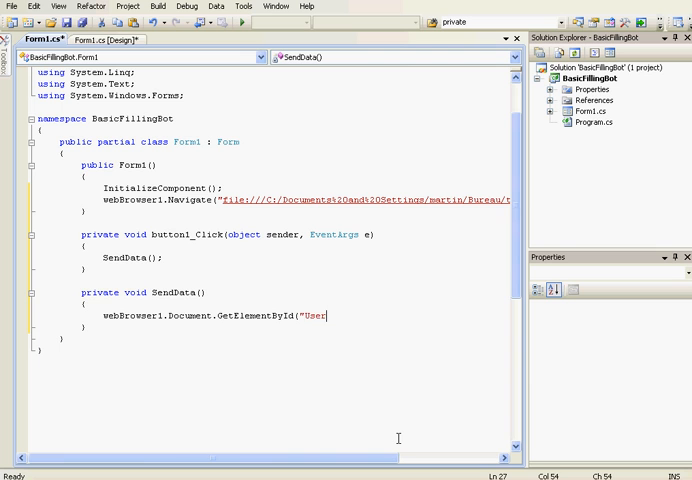
pyautogui.write('")')
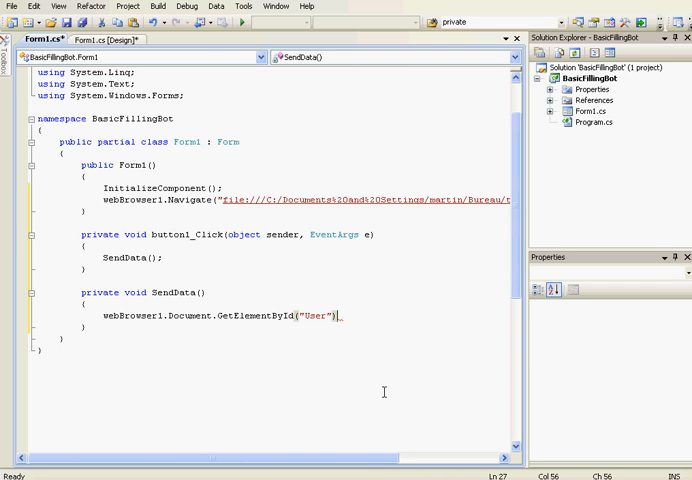
pyautogui.write('.SetAttribute')
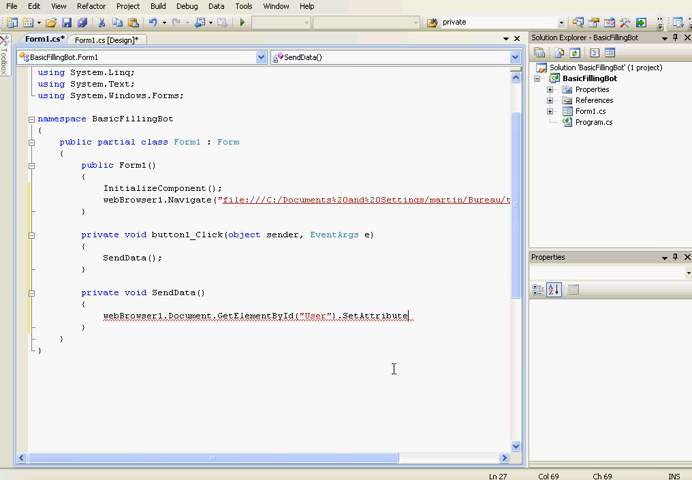
pyautogui.write('("')
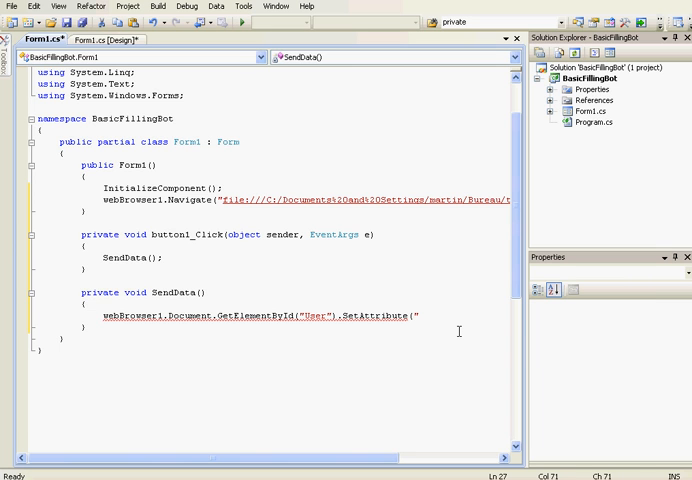
pyautogui.write('value"')
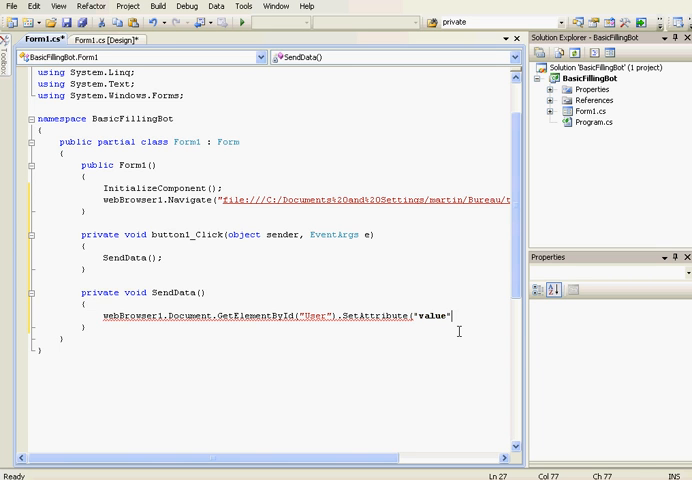
pyautogui.write(', textBox1.t')
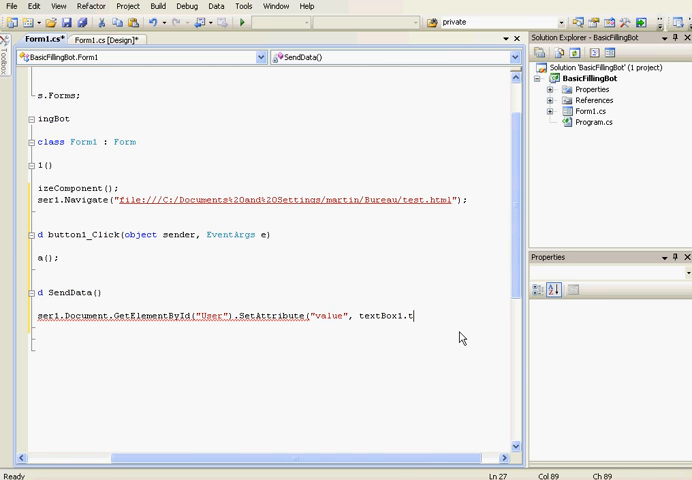
pyautogui.write('ext);')
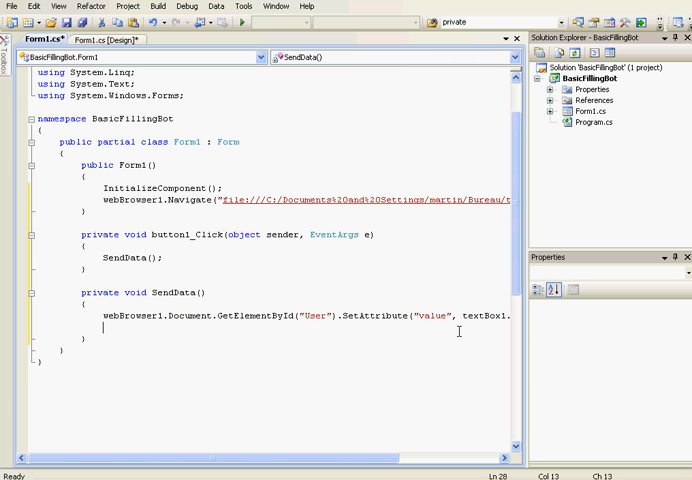
# Step: Add webBrowser1.Document.GetElementById("Pass").SetAttribute("value", textBox2.Text); on the next line
pyautogui.write('webre')
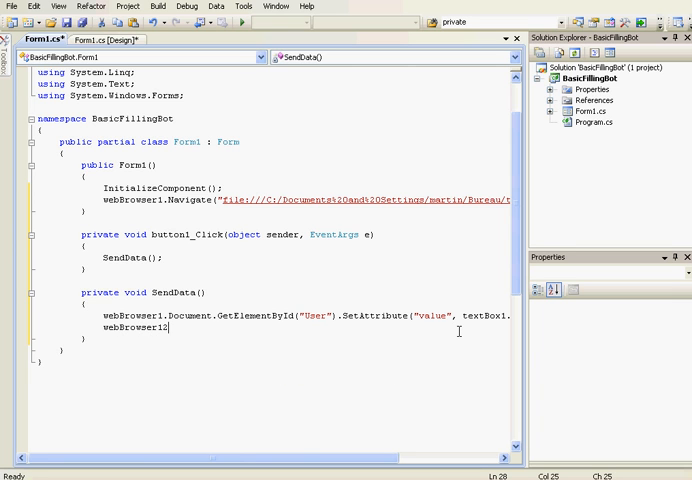
pyautogui.write('.Docu')
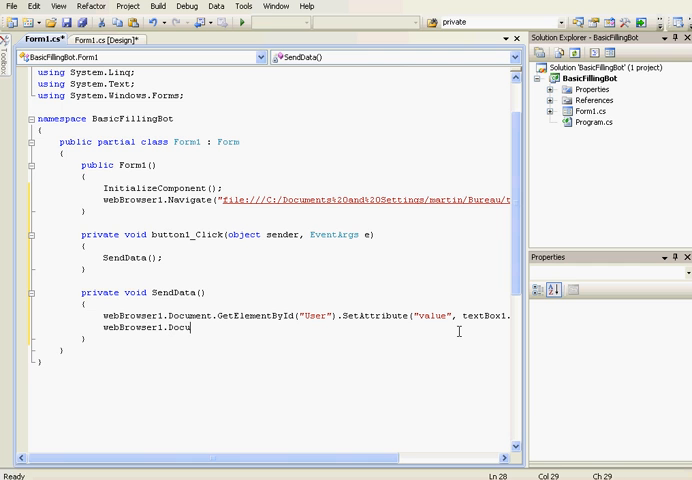
pyautogui.write('ment.GetE')
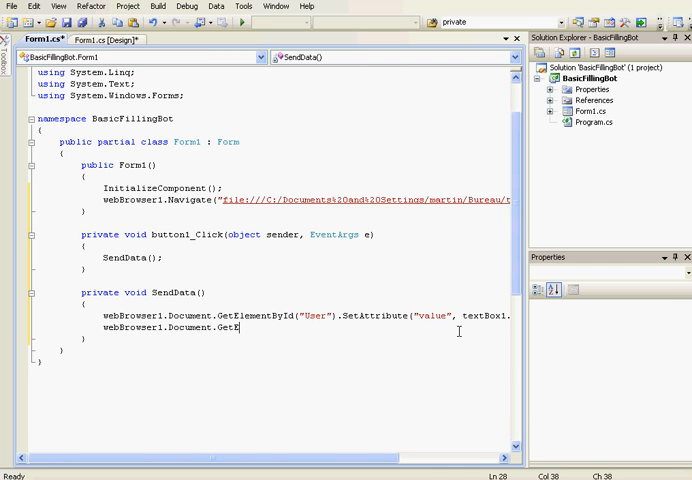
pyautogui.write('lementById("Pa')
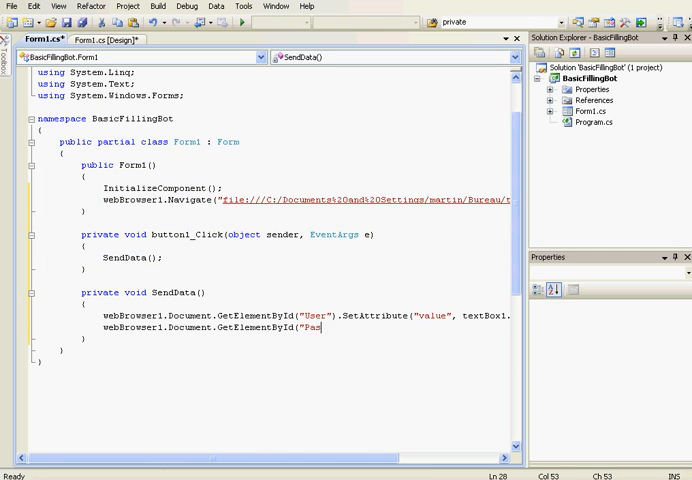
pyautogui.write('s").SetAttribute("')
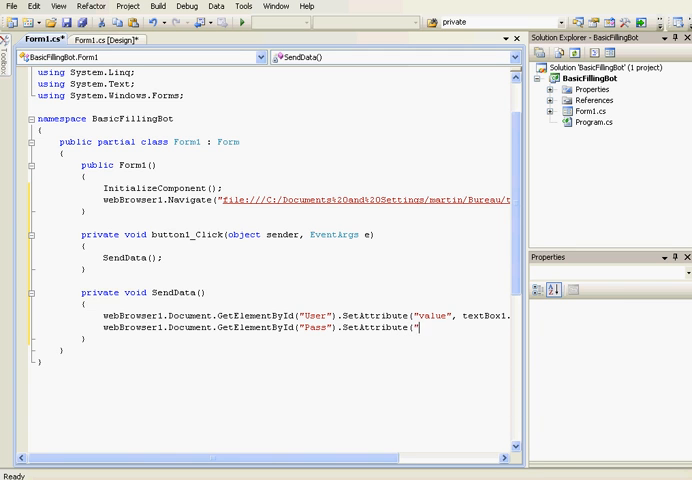
pyautogui.write('value", textBox2.Text')
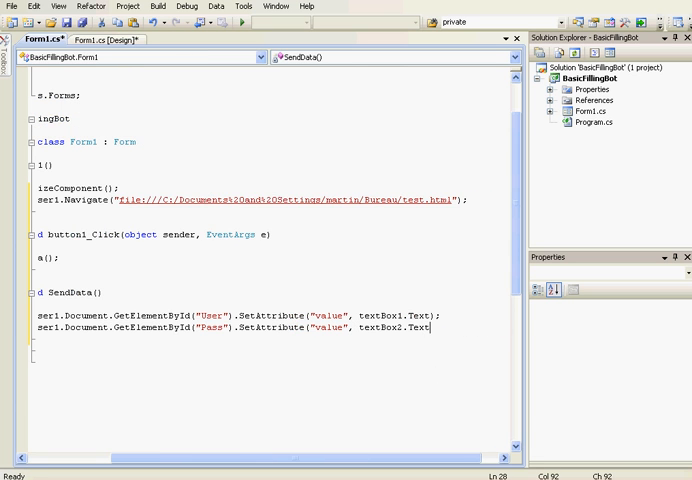
pyautogui.hscroll(-3)
pyautogui.write('webBrowser1.Document.GetElementById("bu')
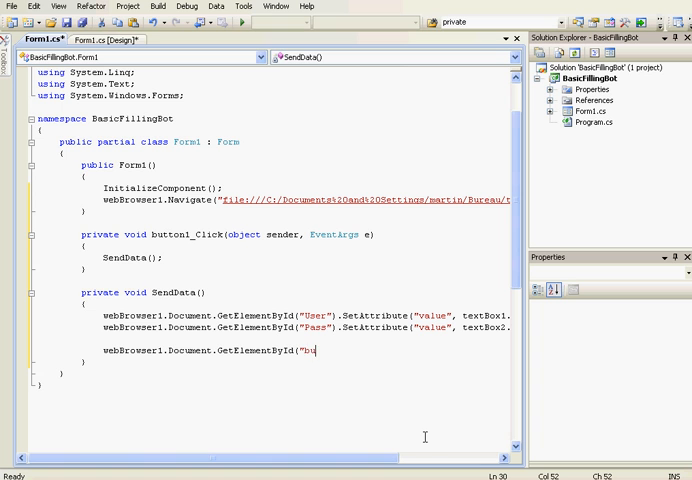
# Step: Finish SendData with webBrowser1.Document.GetElementById("but").InvokeMember("click");
pyautogui.write('t").Inv')
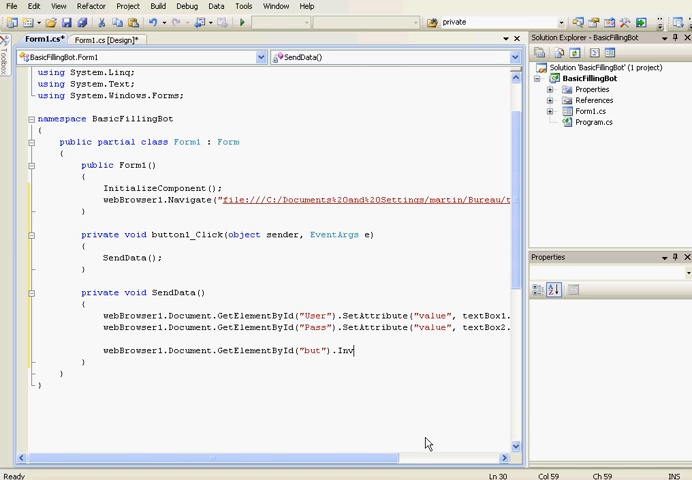
pyautogui.write('okeMemve')
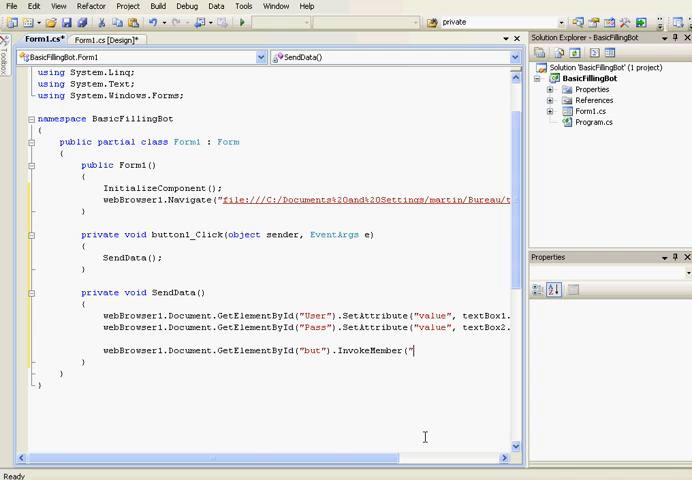
pyautogui.write('click");')
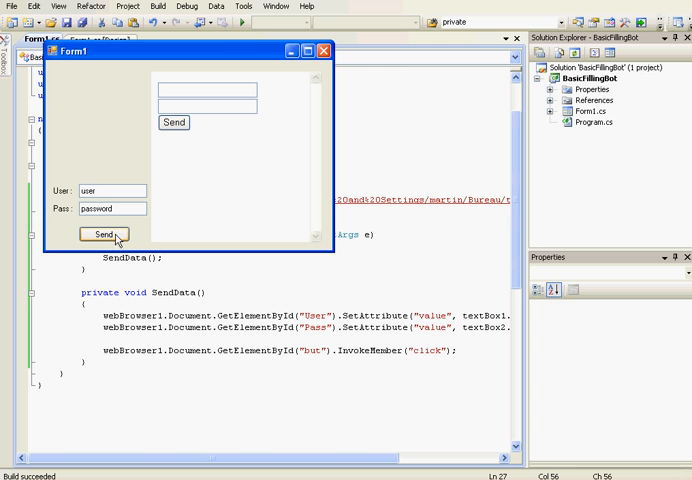
# Step: In the running Form1, submit via Send and dismiss the alert echoing the user and password
pyautogui.click(96, 234)
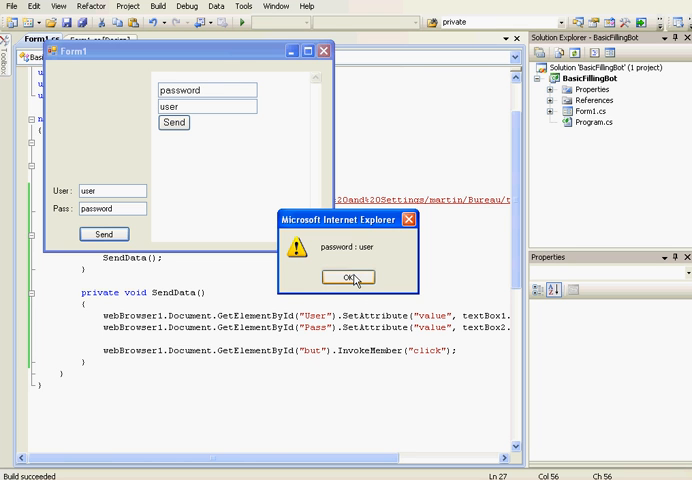
pyautogui.click(346, 276)
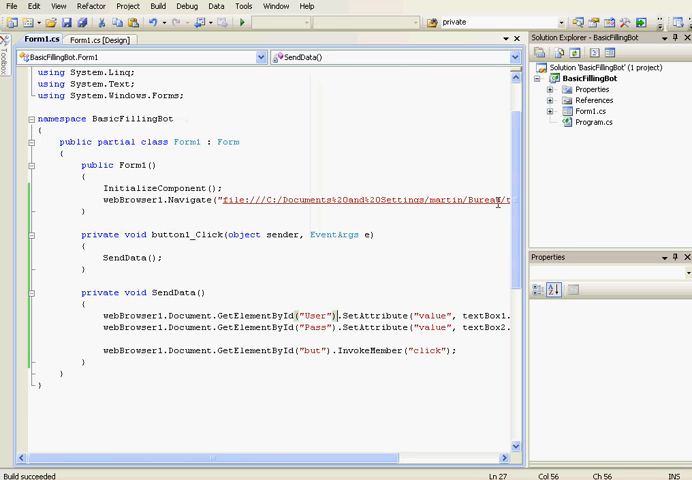